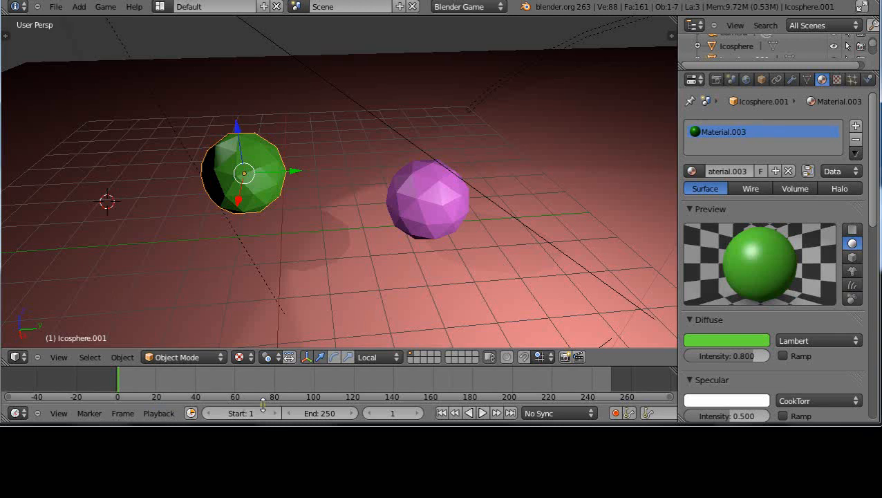
pyautogui.moveTo(412, 265)
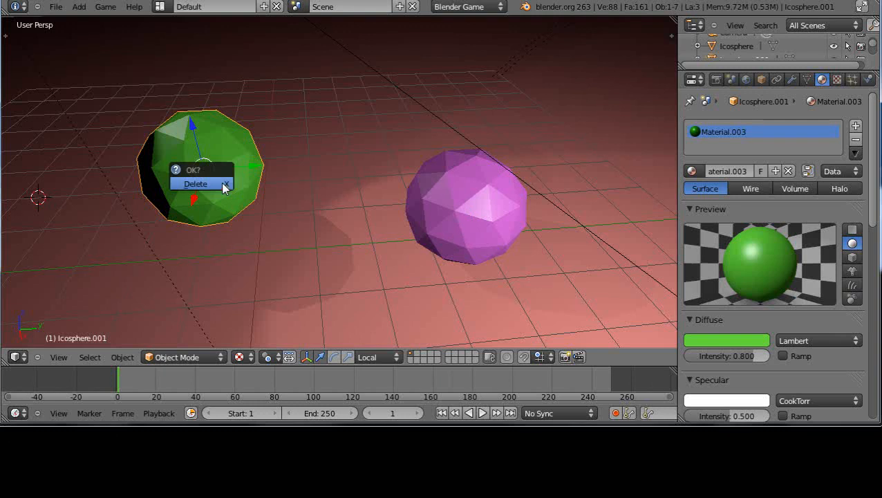
# - Delete the icosphere, add a cube and assign it the existing Material.001
pyautogui.click(195, 183)
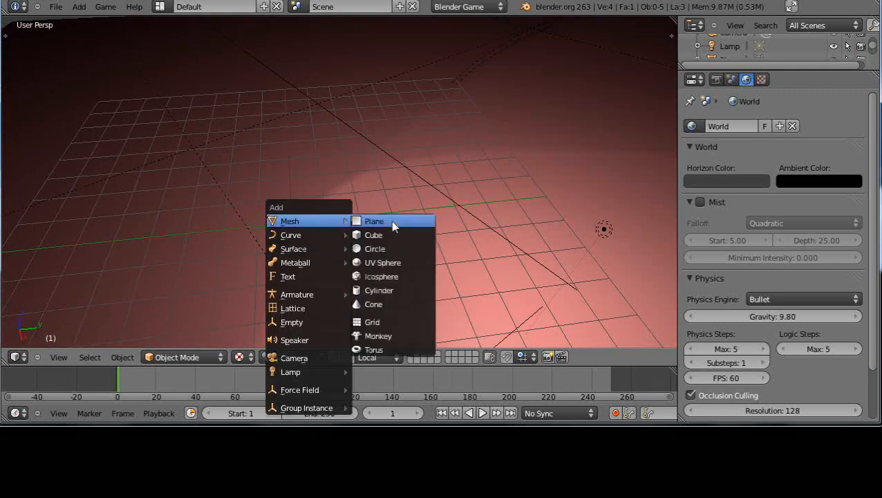
pyautogui.click(373, 235)
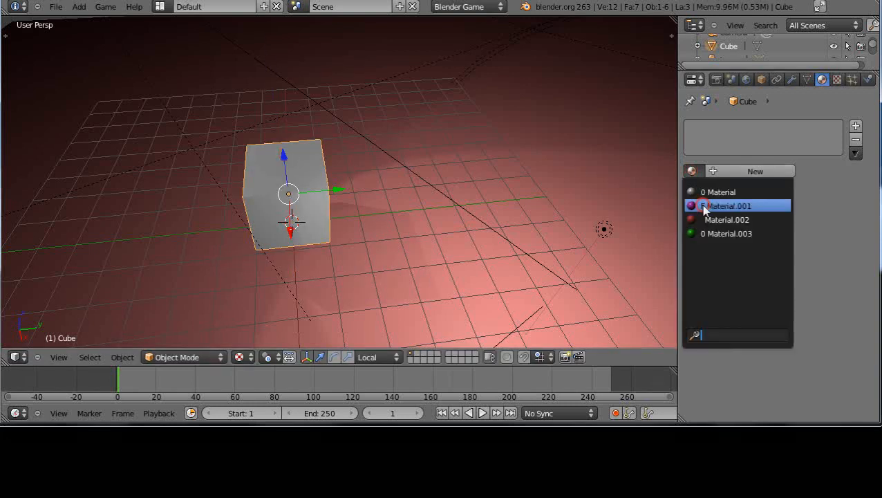
pyautogui.click(728, 205)
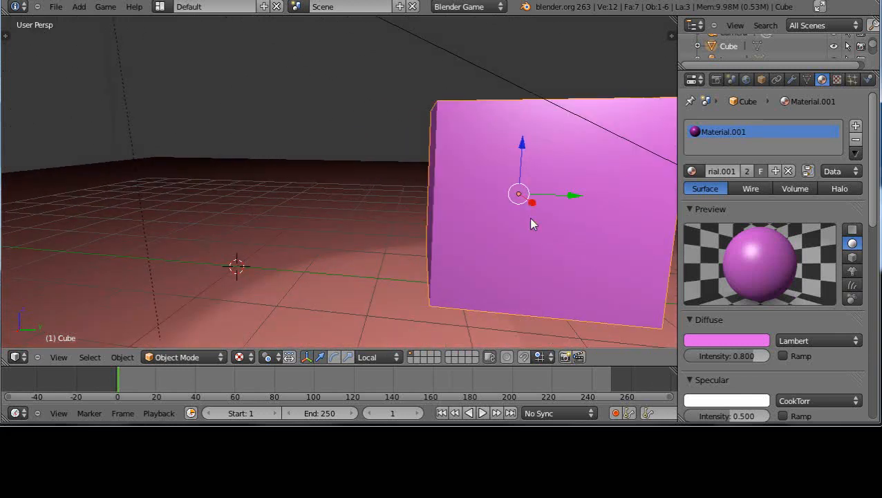
pyautogui.moveTo(520, 199)
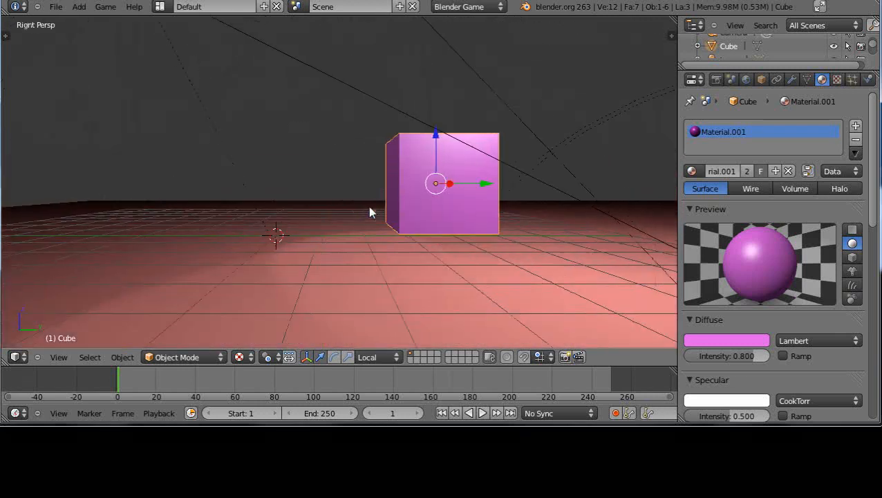
pyautogui.press('KP_5')
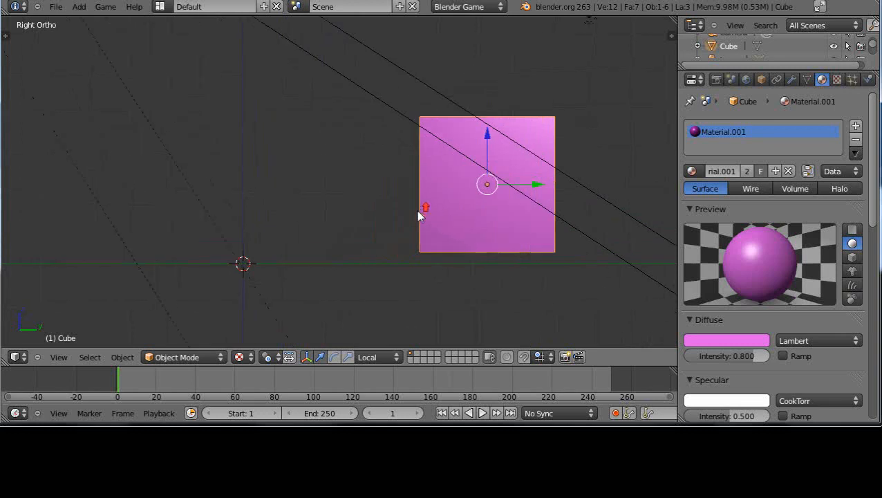
pyautogui.press('KP_7')
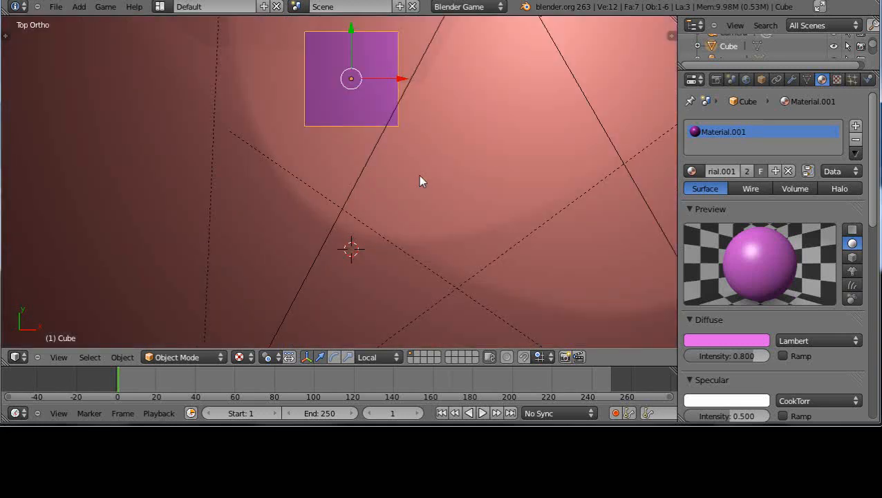
pyautogui.moveTo(367, 127)
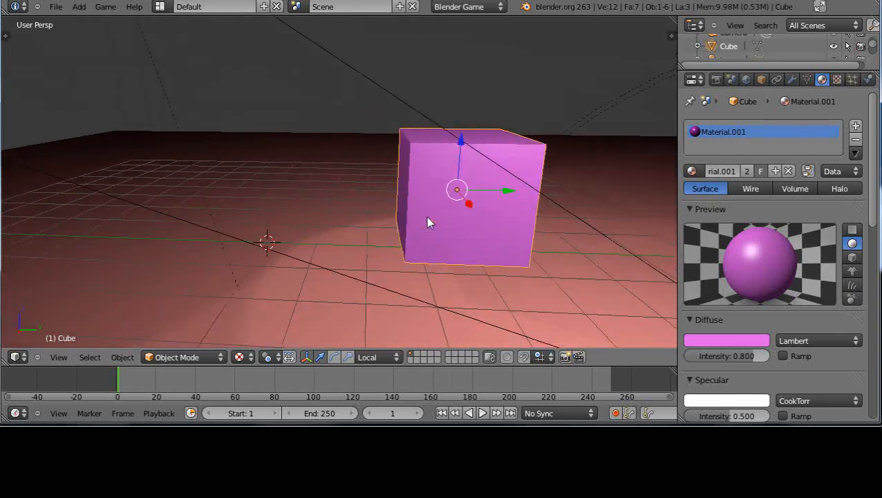
# - Scale the purple cube along one axis into a long flat box
pyautogui.press('Tab')
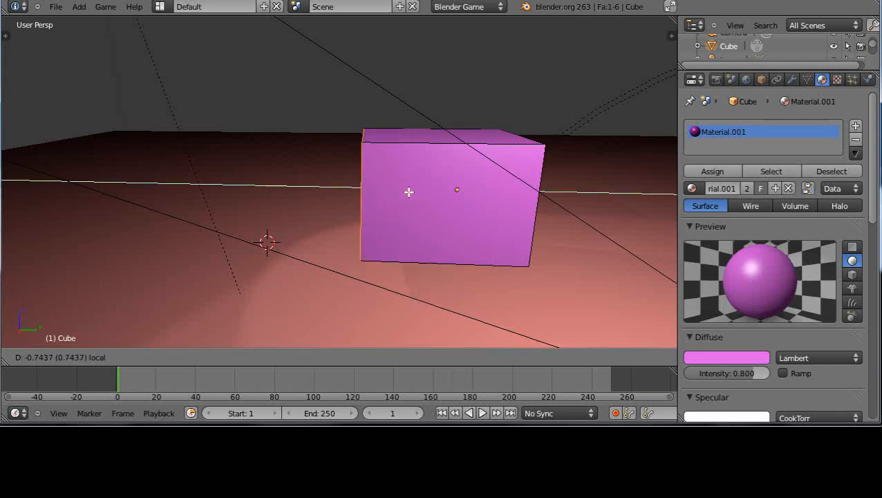
pyautogui.press('Tab')
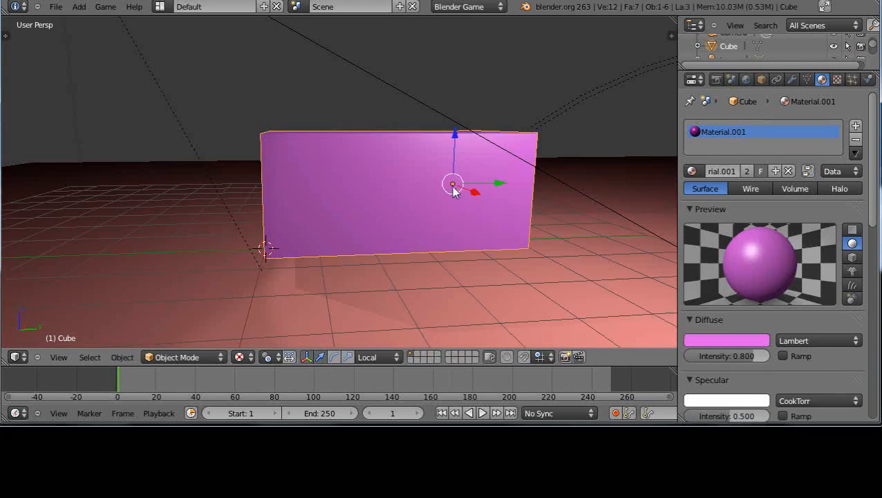
pyautogui.moveTo(450, 186); pyautogui.dragTo(436, 242)
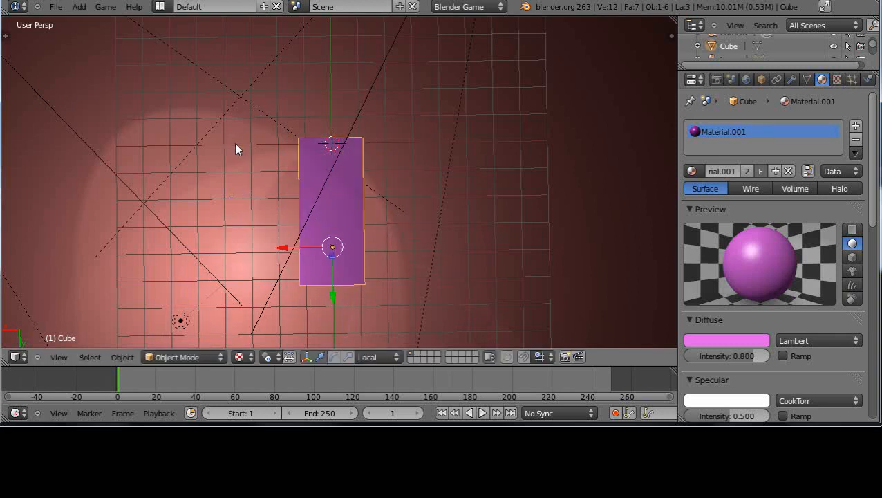
pyautogui.moveTo(330, 270)
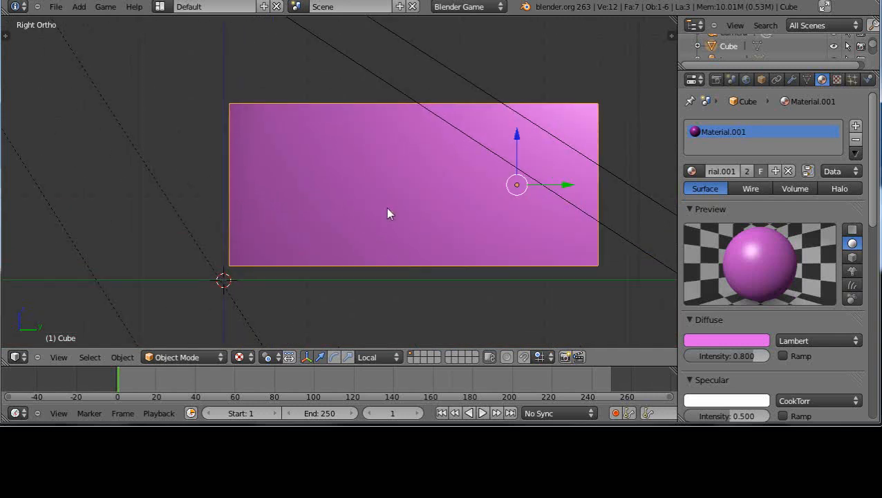
# - Move the box's mesh along one axis in Edit Mode, then return to Object Mode
pyautogui.press('Tab')
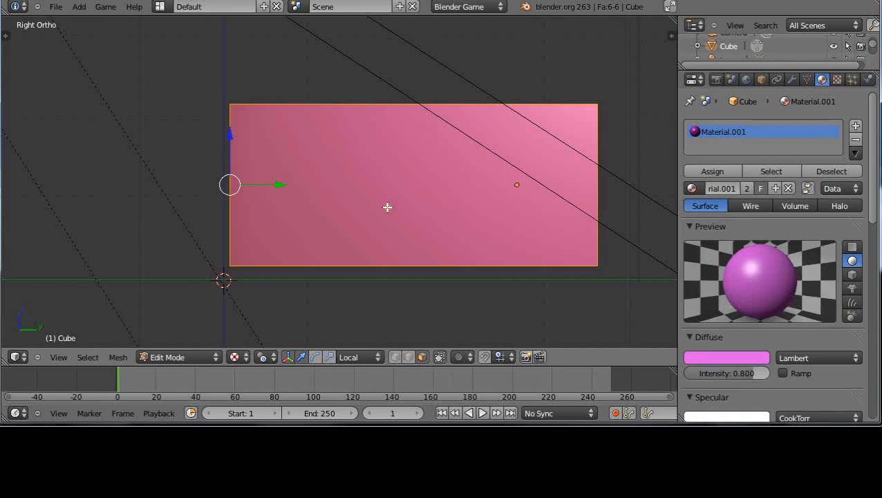
pyautogui.moveTo(330, 204)
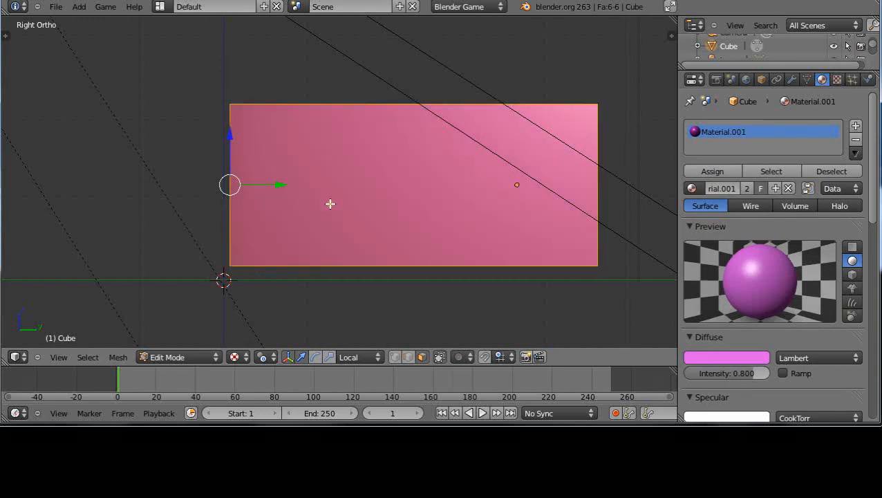
pyautogui.moveTo(405, 202)
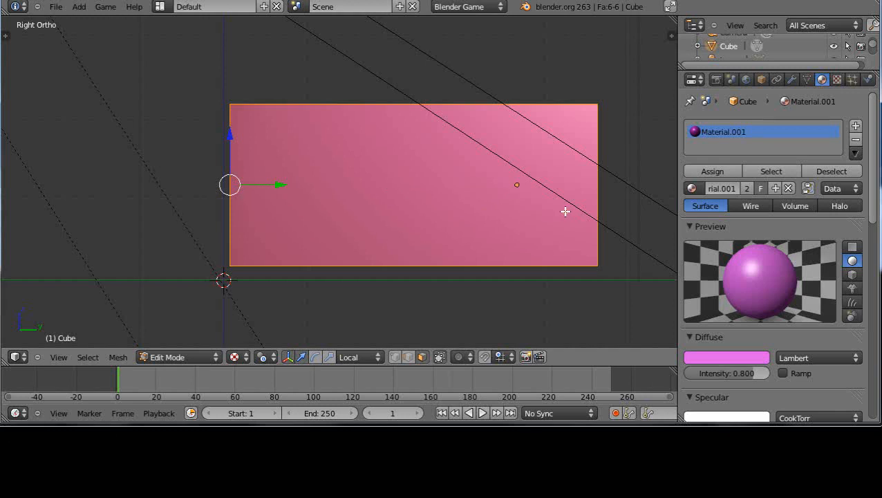
pyautogui.moveTo(475, 296)
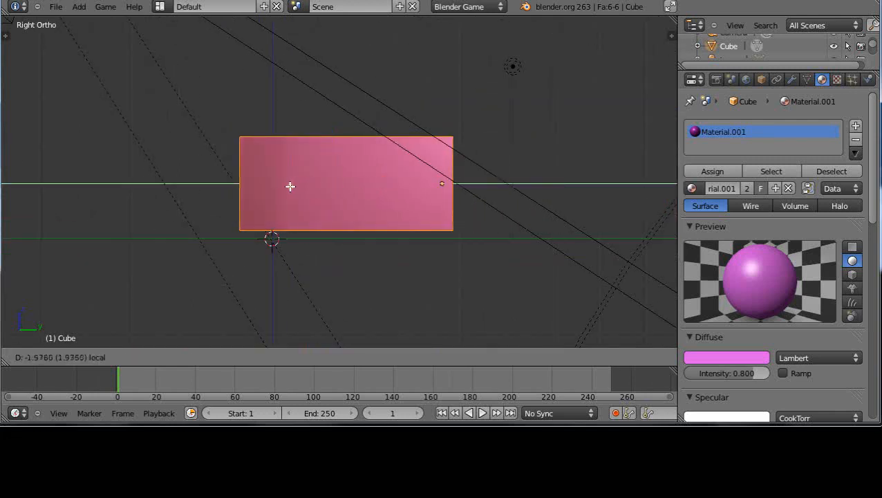
pyautogui.press('Tab')
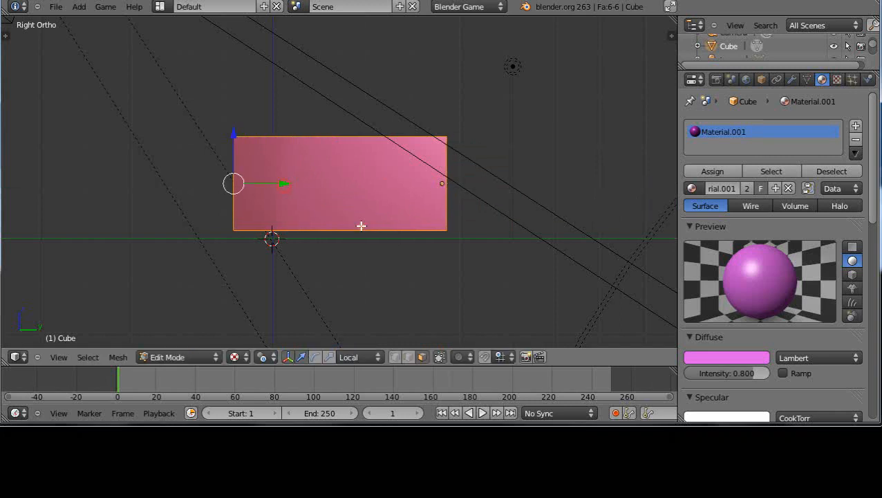
pyautogui.moveTo(345, 208); pyautogui.dragTo(425, 266)
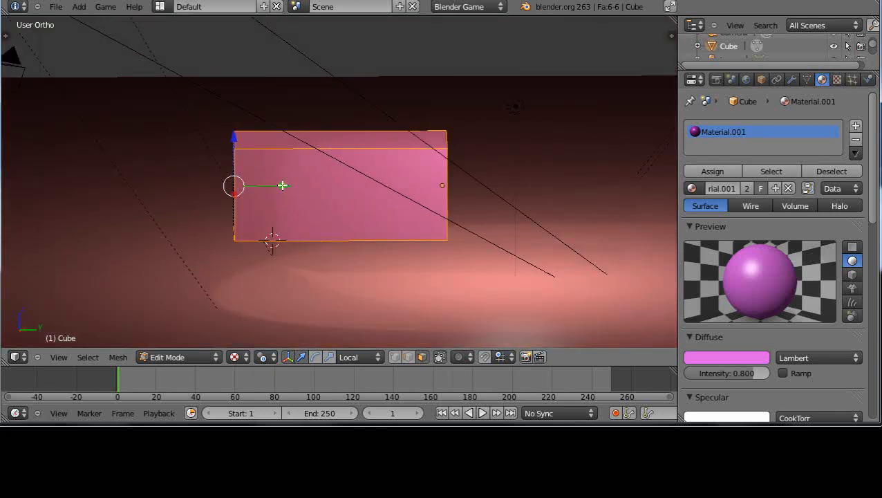
pyautogui.press('Tab')
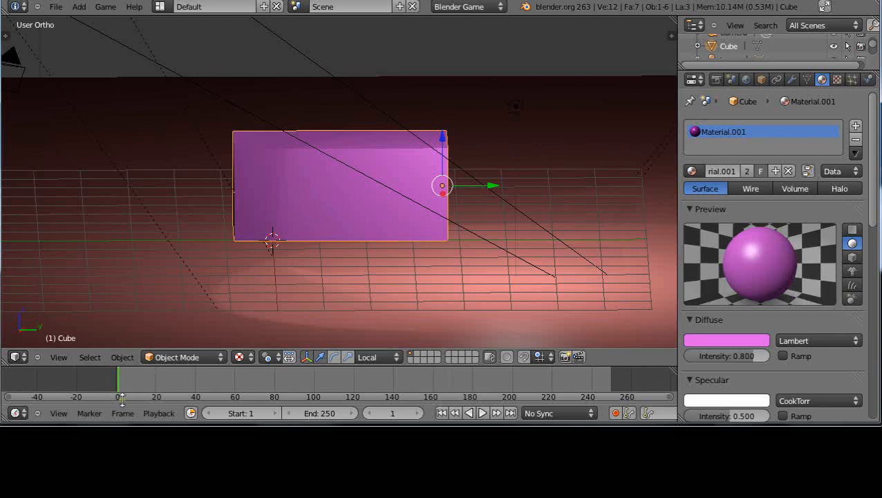
pyautogui.moveTo(122, 357)
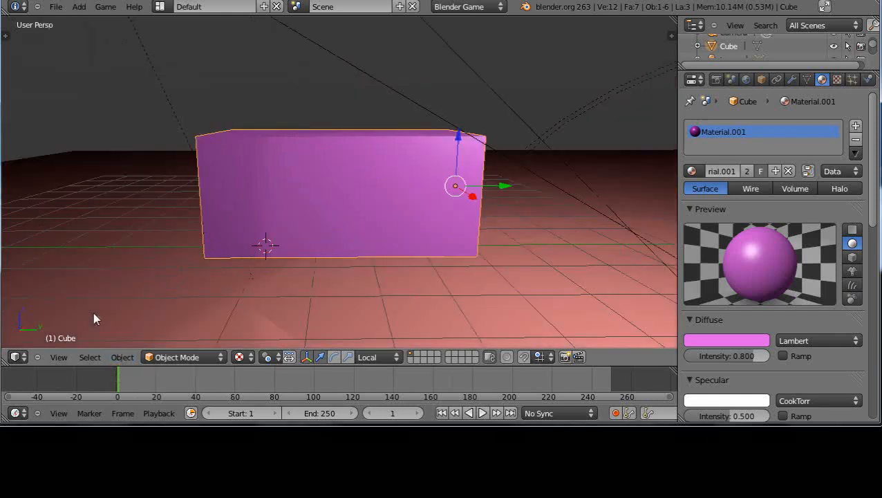
# - Undo the mesh move from the Object menu so the box returns to its earlier place
pyautogui.click(122, 357)
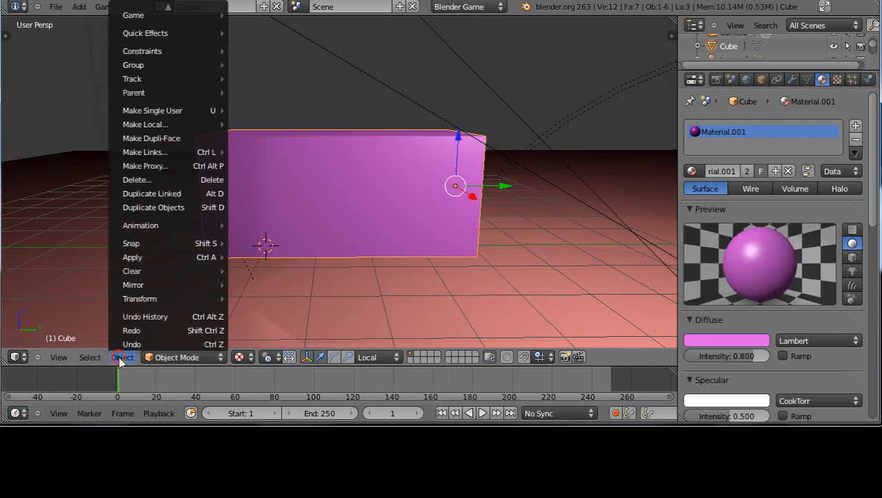
pyautogui.moveTo(134, 329)
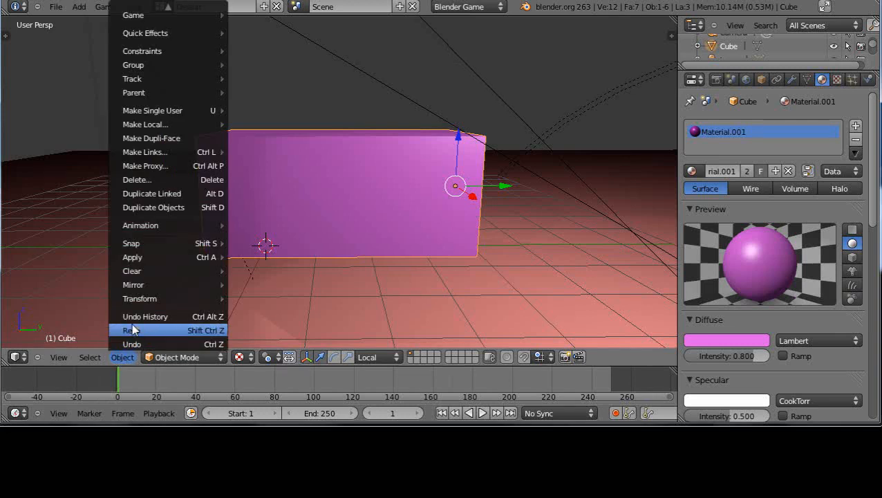
pyautogui.moveTo(139, 298)
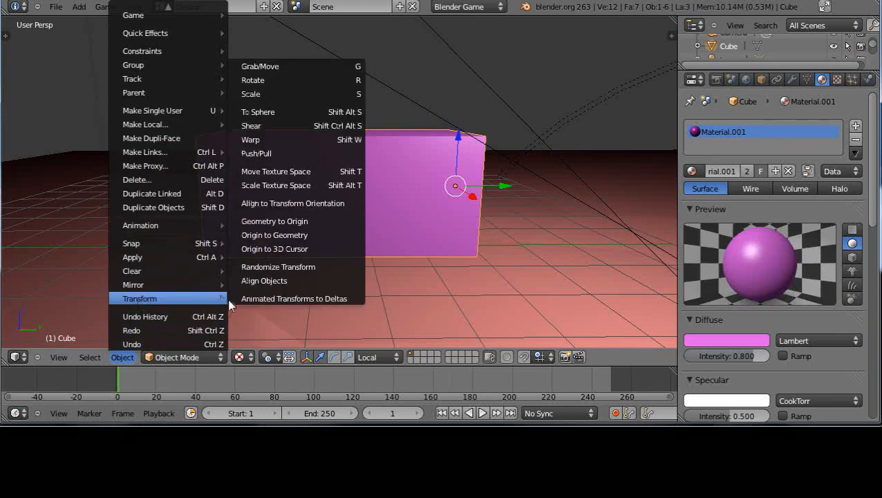
pyautogui.moveTo(263, 280)
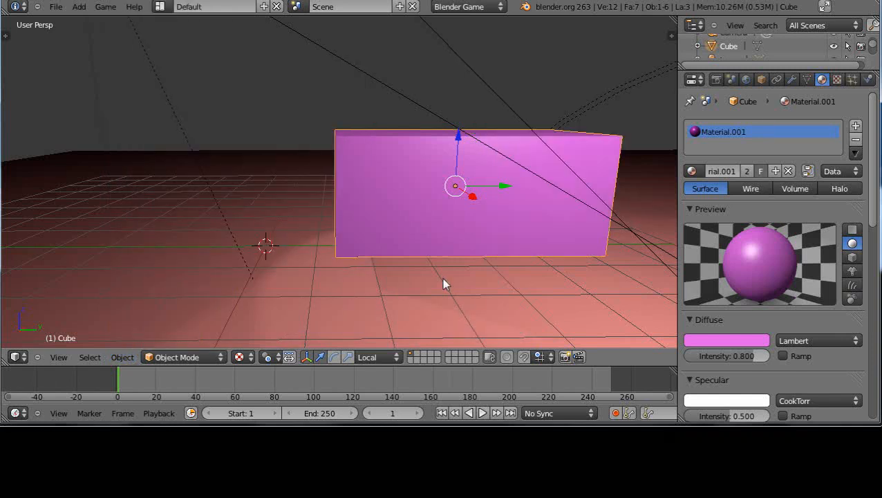
pyautogui.moveTo(442, 283); pyautogui.dragTo(384, 329)
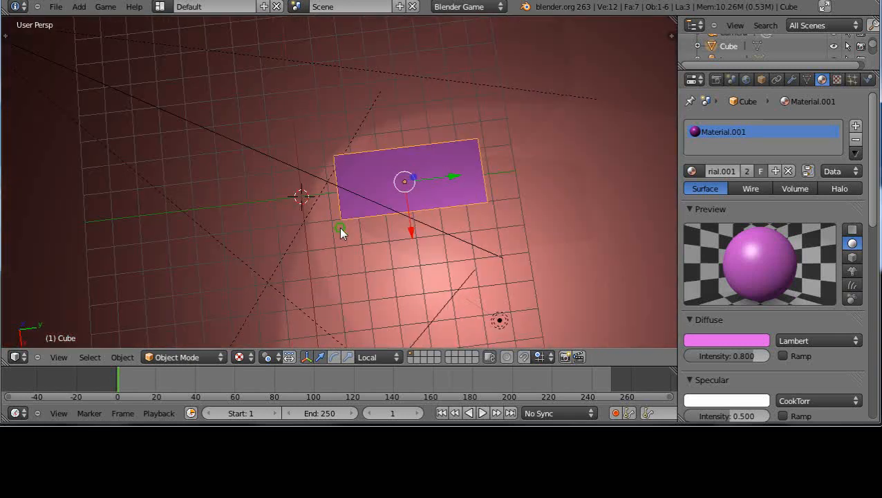
pyautogui.moveTo(365, 202)
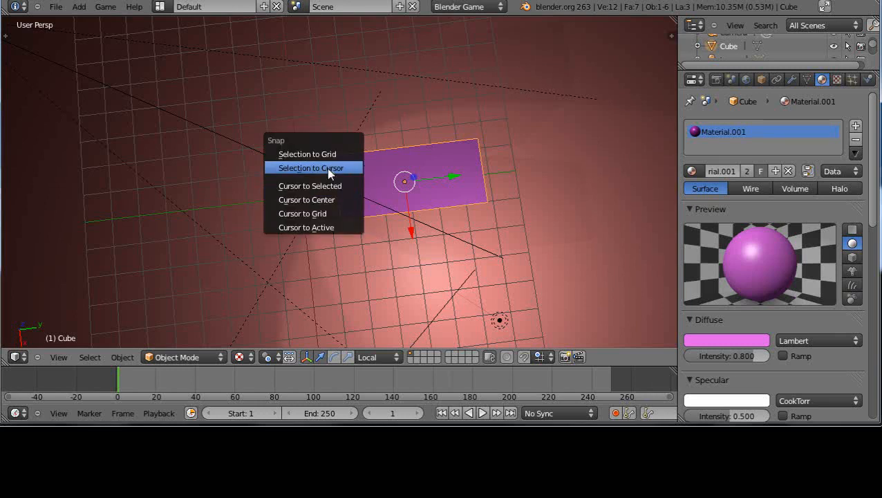
# - Snap the slab onto the 3D cursor, view it from above and cancel a trial rotation
pyautogui.click(309, 169)
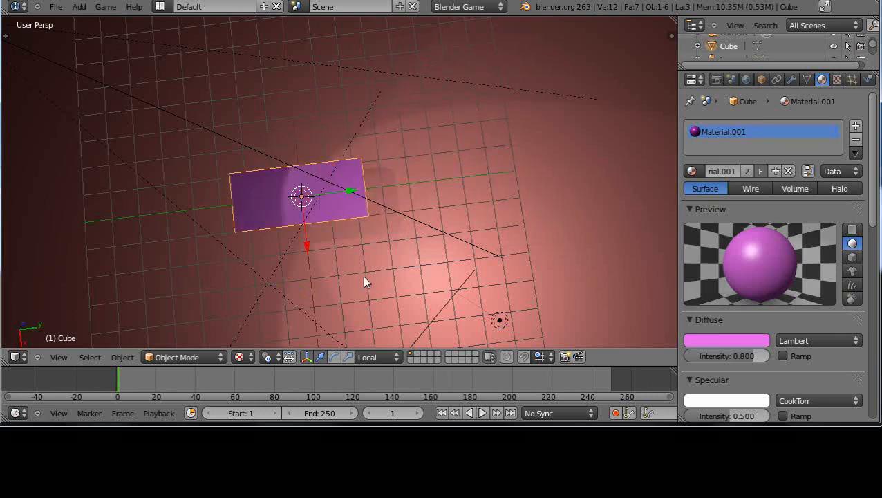
pyautogui.press('KP_5')
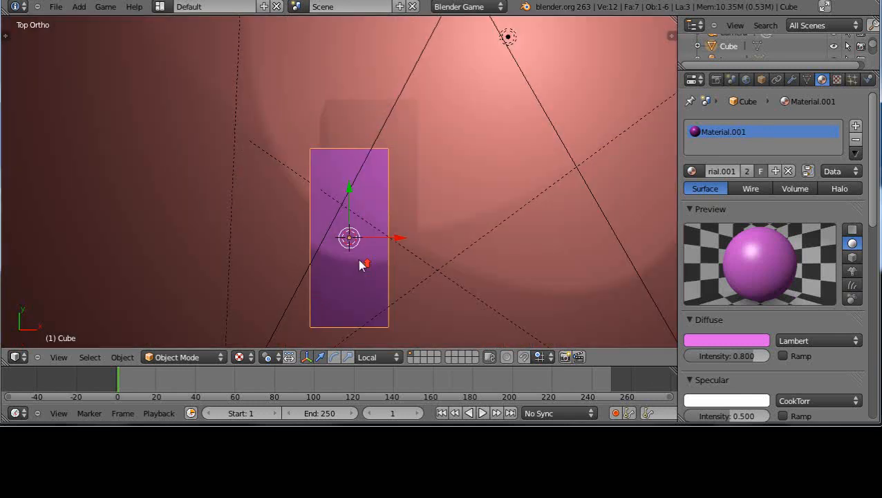
pyautogui.moveTo(426, 213)
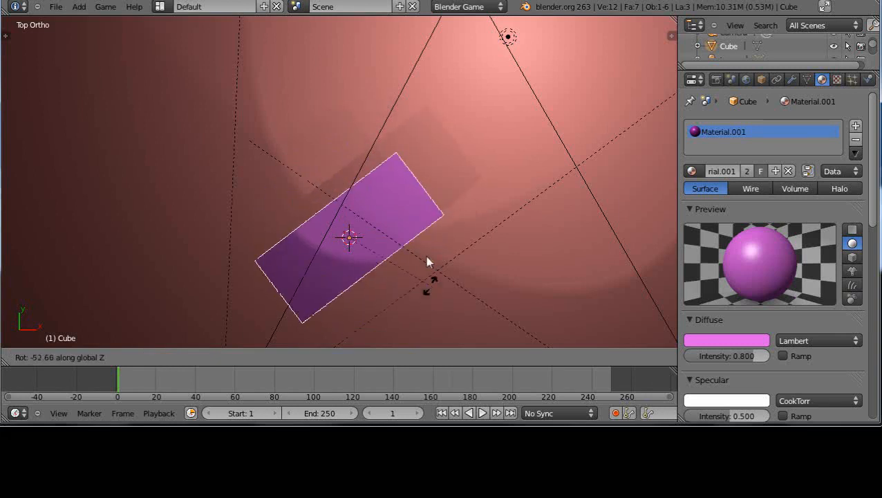
pyautogui.moveTo(427, 261); pyautogui.dragTo(393, 220)
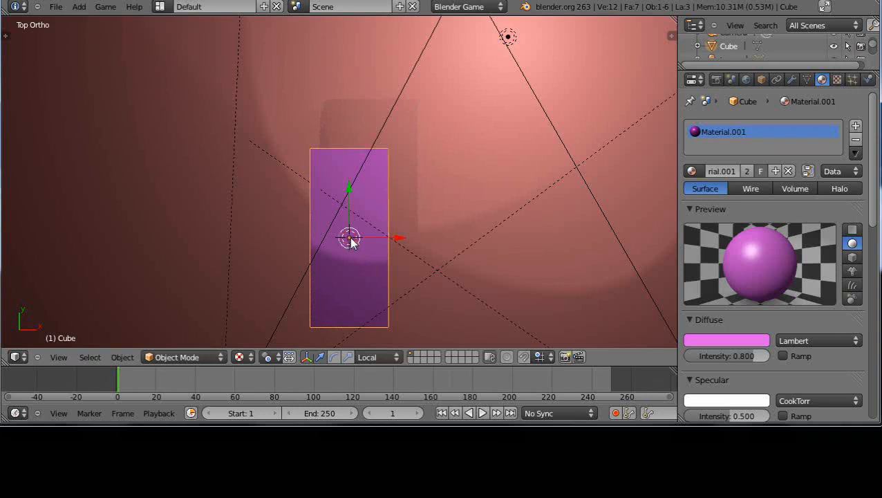
pyautogui.moveTo(390, 312)
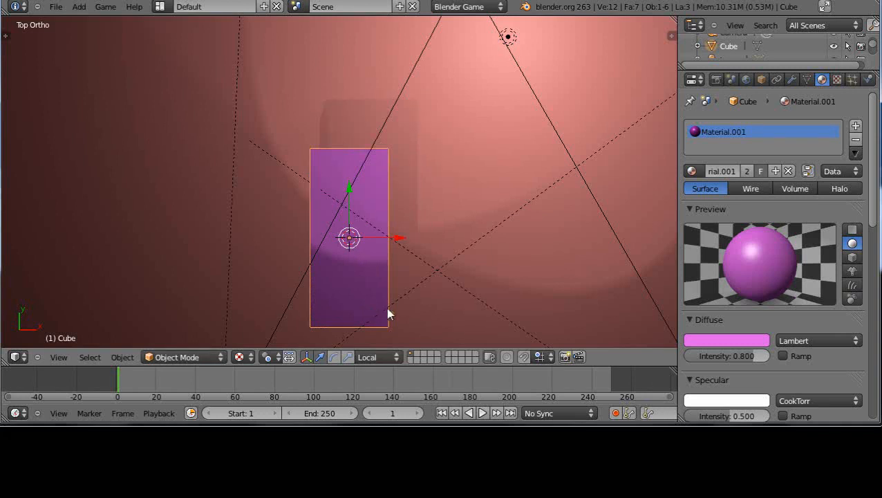
pyautogui.moveTo(270, 299)
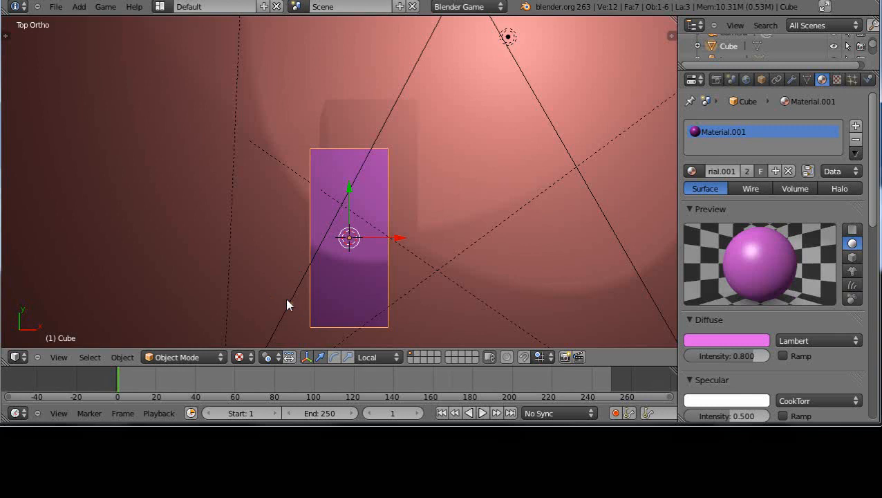
# - Add a separate grey cone and move it to stand beside the pink box
pyautogui.moveTo(345, 208); pyautogui.dragTo(421, 177)
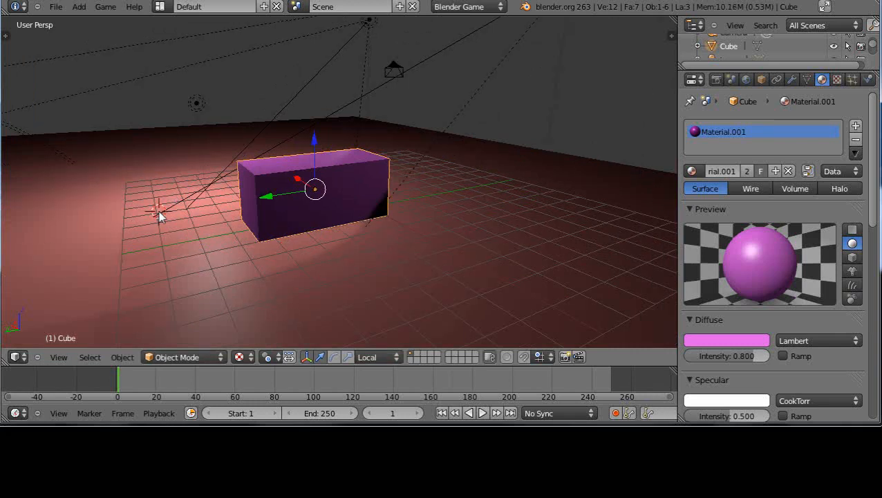
pyautogui.moveTo(141, 220)
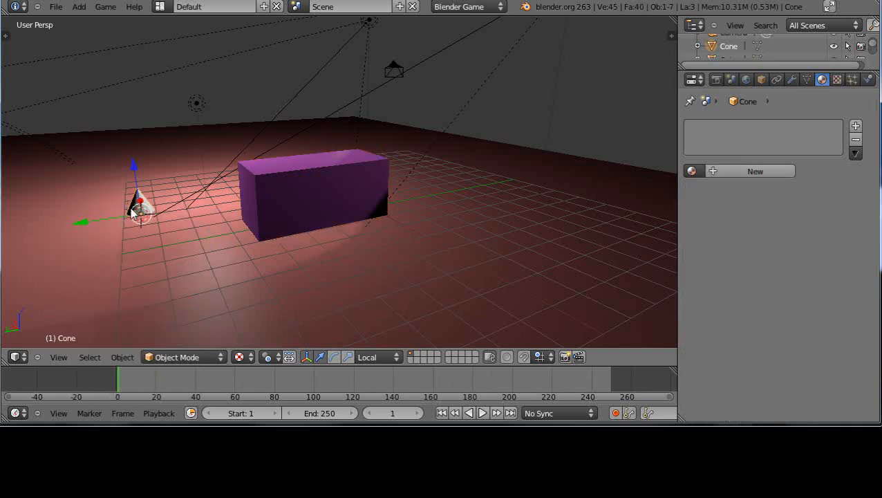
pyautogui.press('s')
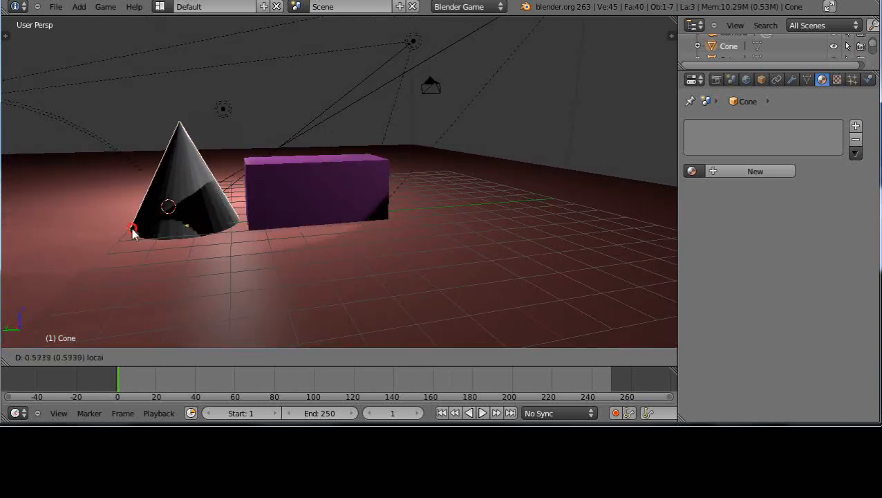
pyautogui.click(318, 191)
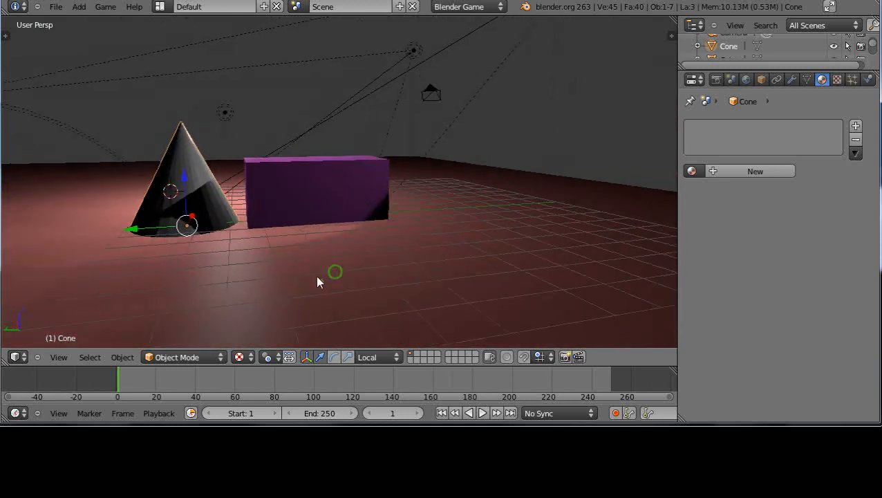
# - Delete the separate cone and add a cone inside the box's mesh in Edit Mode
pyautogui.press('x')
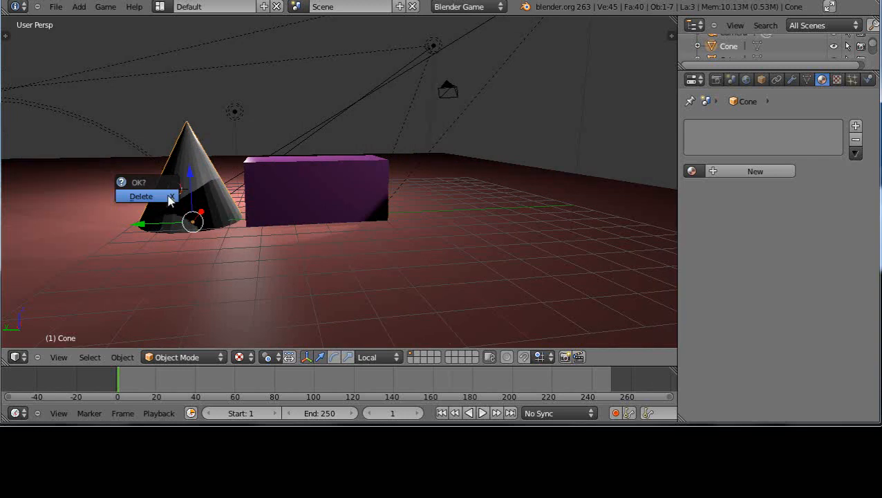
pyautogui.click(141, 196)
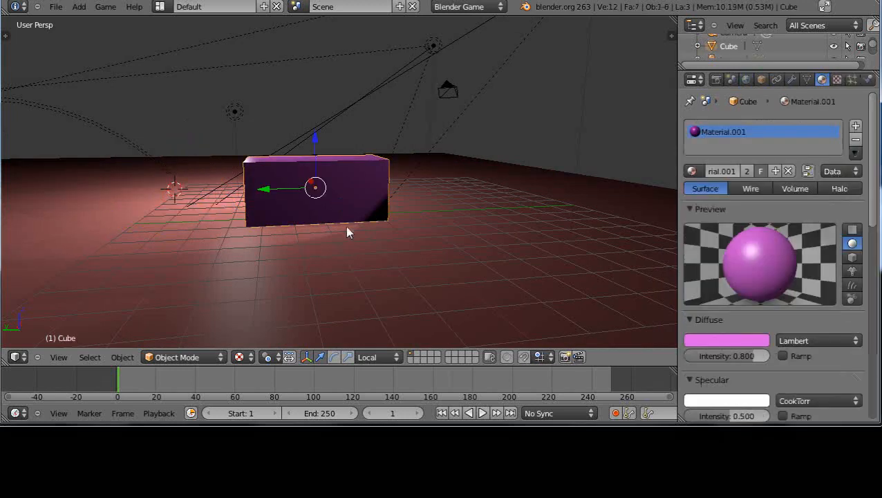
pyautogui.press('Tab')
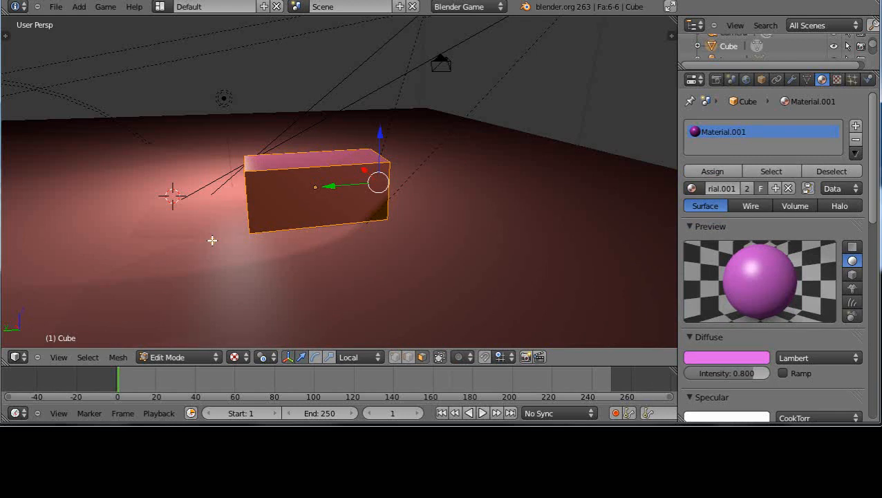
pyautogui.moveTo(191, 219)
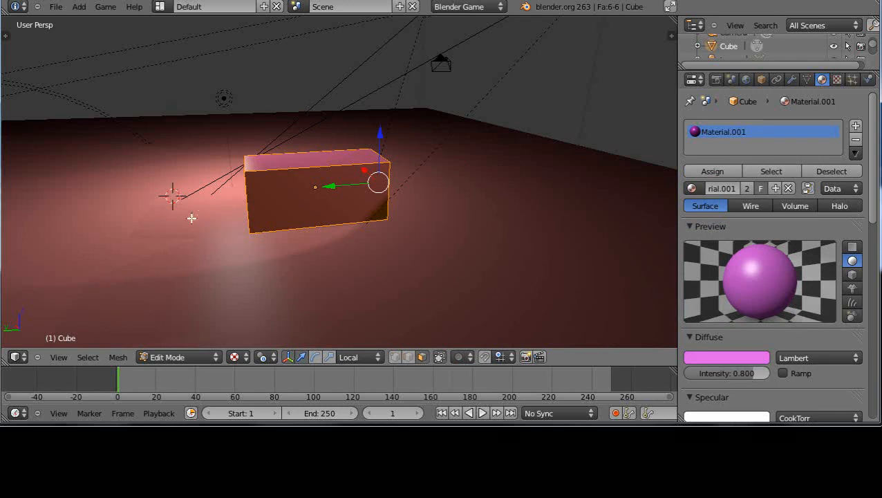
pyautogui.click(79, 6)
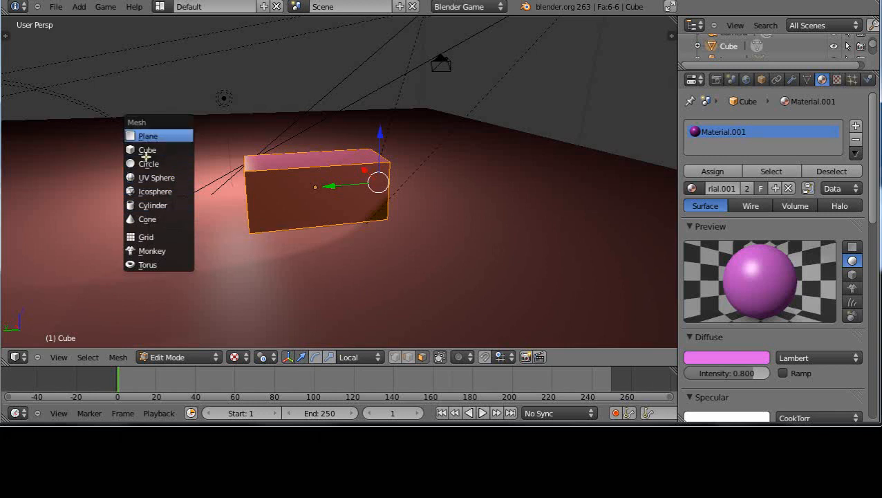
pyautogui.moveTo(144, 135)
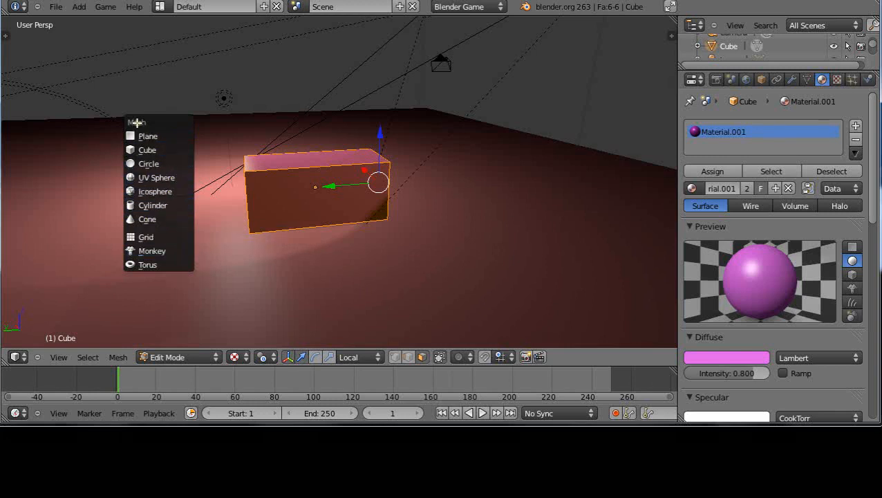
pyautogui.moveTo(147, 237)
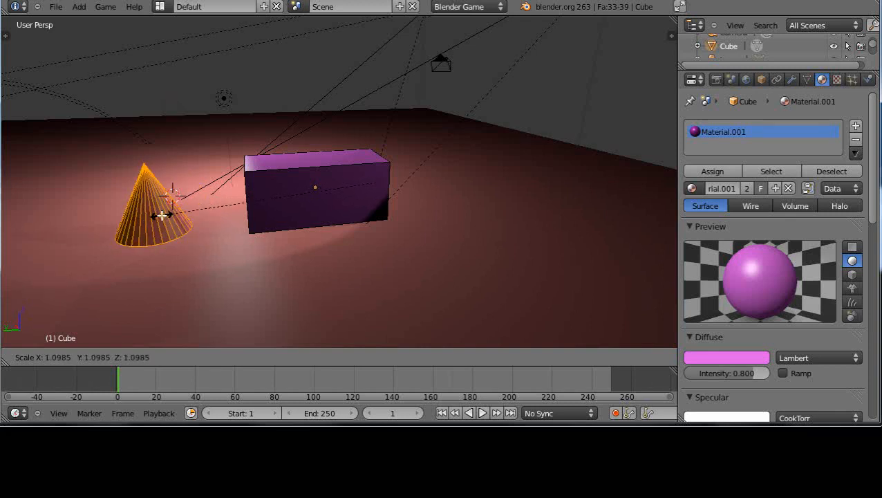
# - Size the in-mesh cone beside the box and leave Edit Mode with one joined object
pyautogui.press('Tab')
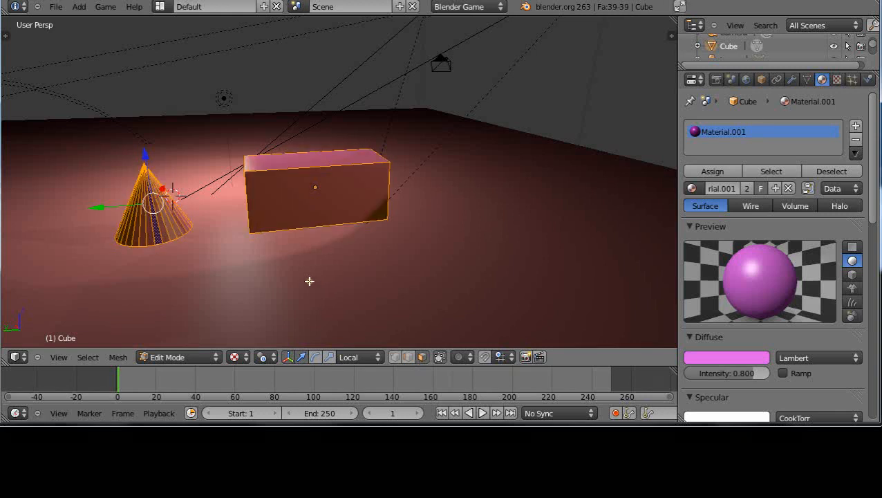
pyautogui.moveTo(173, 225)
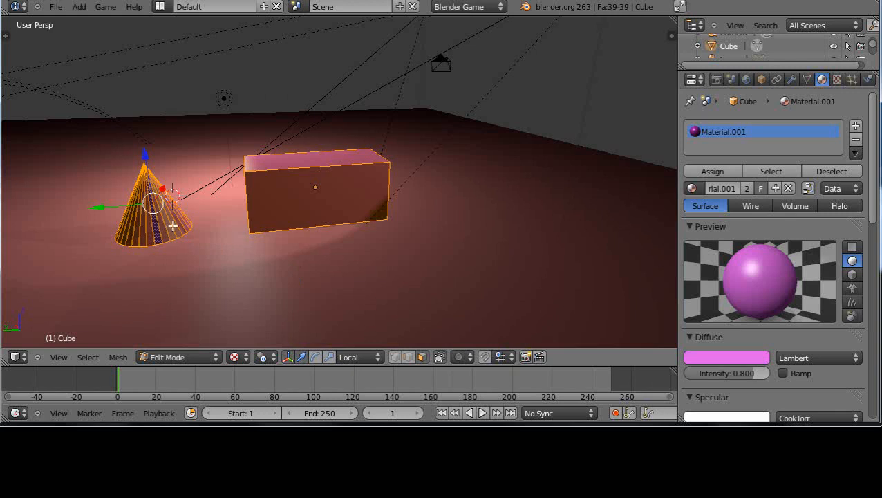
pyautogui.moveTo(246, 238)
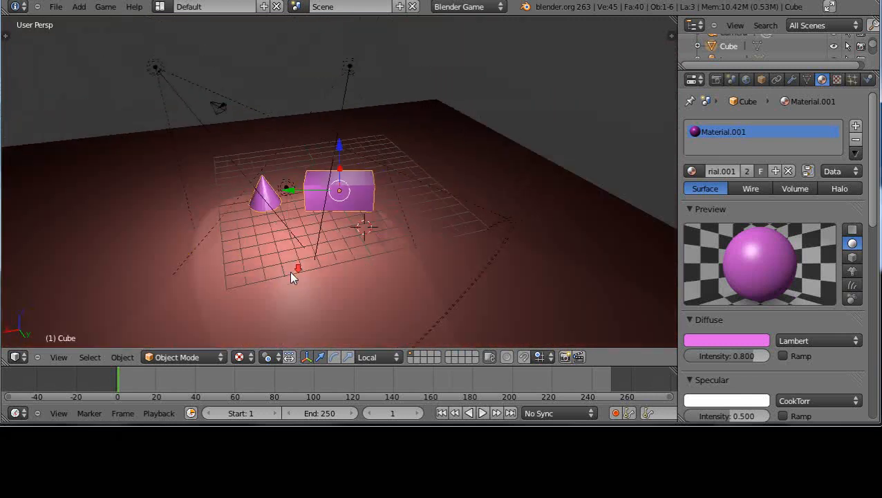
pyautogui.moveTo(290, 277); pyautogui.dragTo(155, 269)
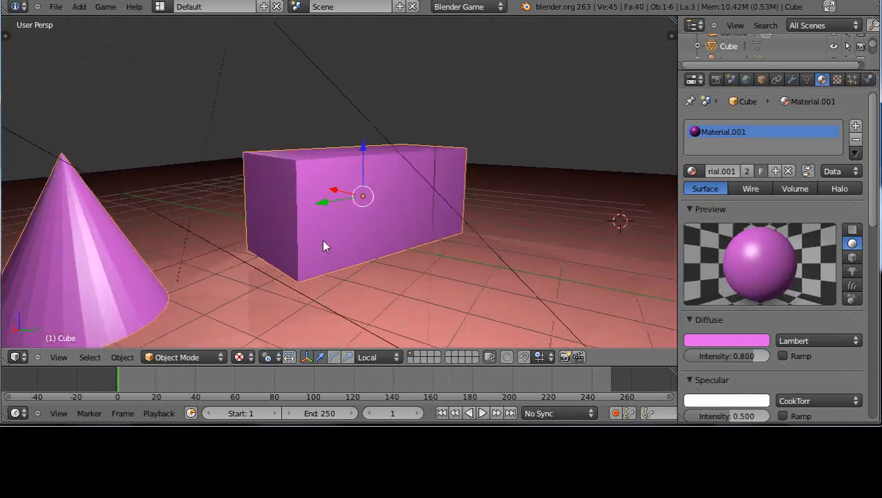
pyautogui.moveTo(325, 246); pyautogui.dragTo(366, 256)
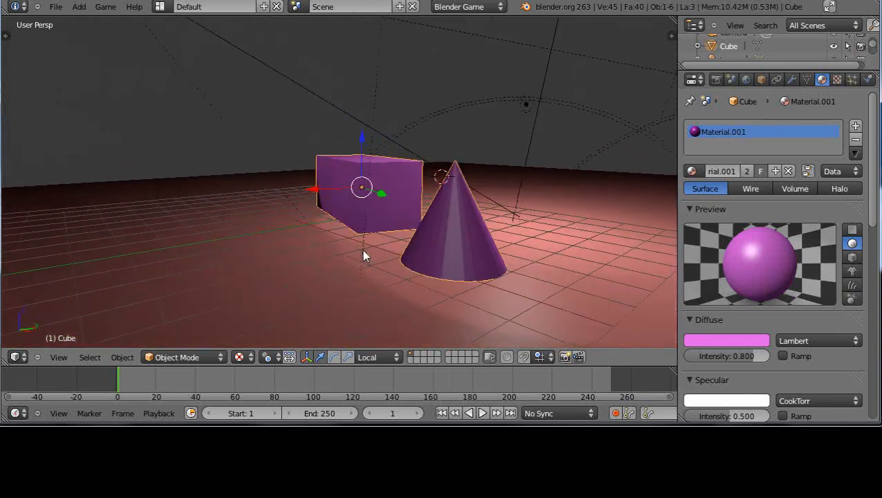